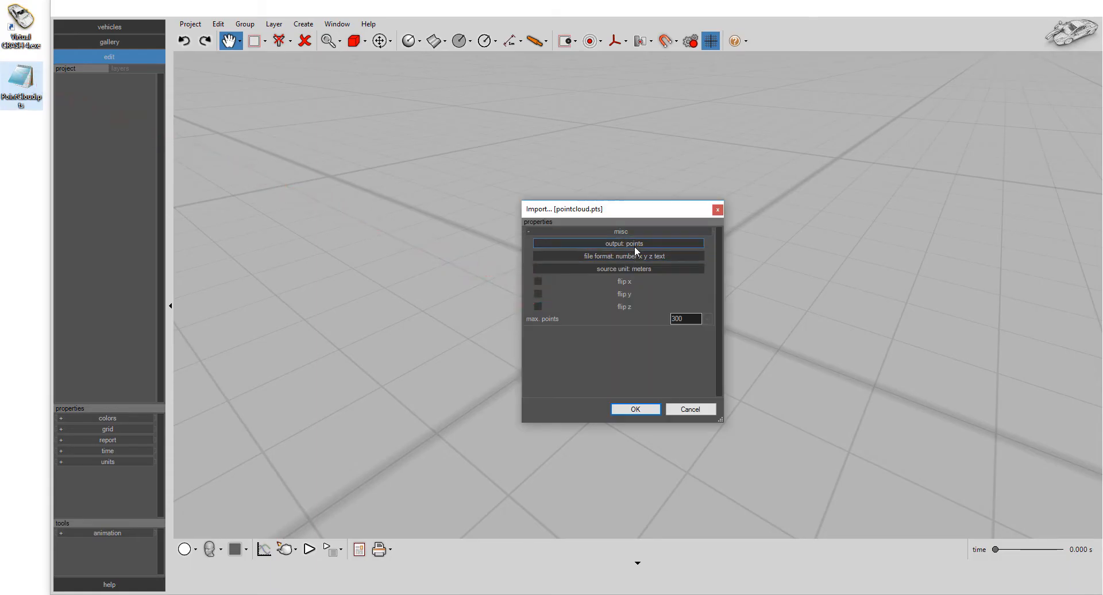
Import the drone scan as a coloured point cloud (x y z r g b) in meters.
{"action": "left_click", "coordinate": [620, 244]}
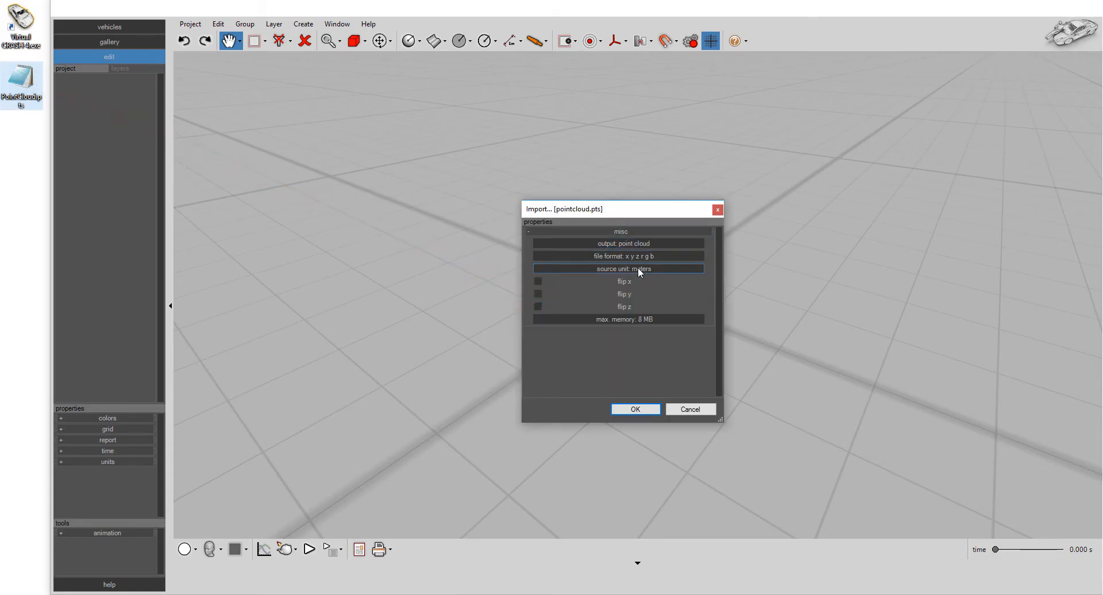
{"action": "left_click", "coordinate": [635, 410]}
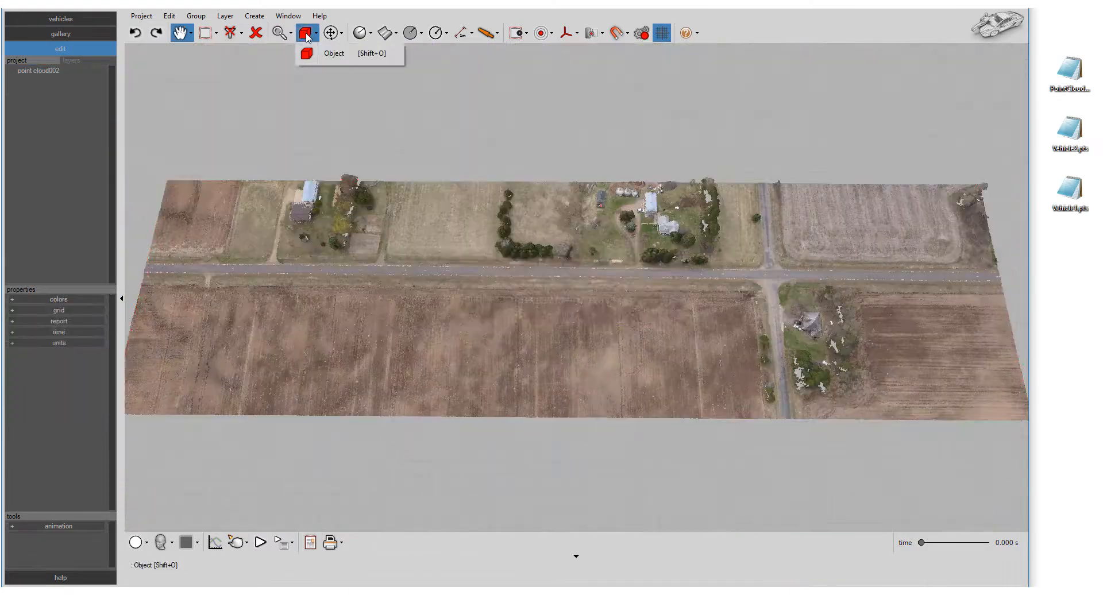
Select the loaded point cloud002 and switch to the orbit tool to inspect the scan.
{"action": "left_click", "coordinate": [333, 53]}
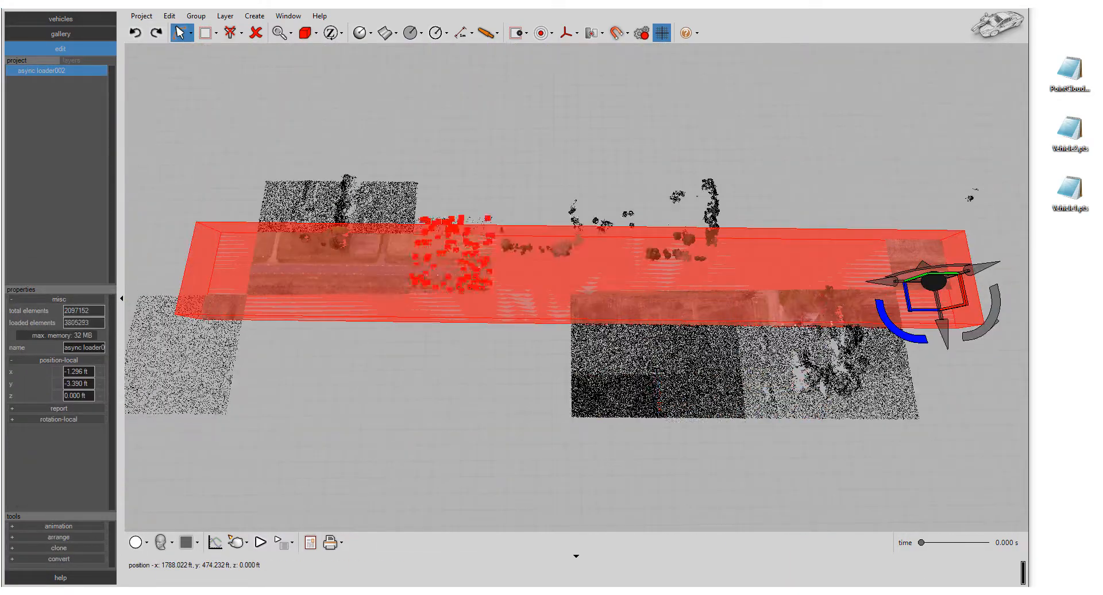
{"action": "left_click", "coordinate": [42, 70]}
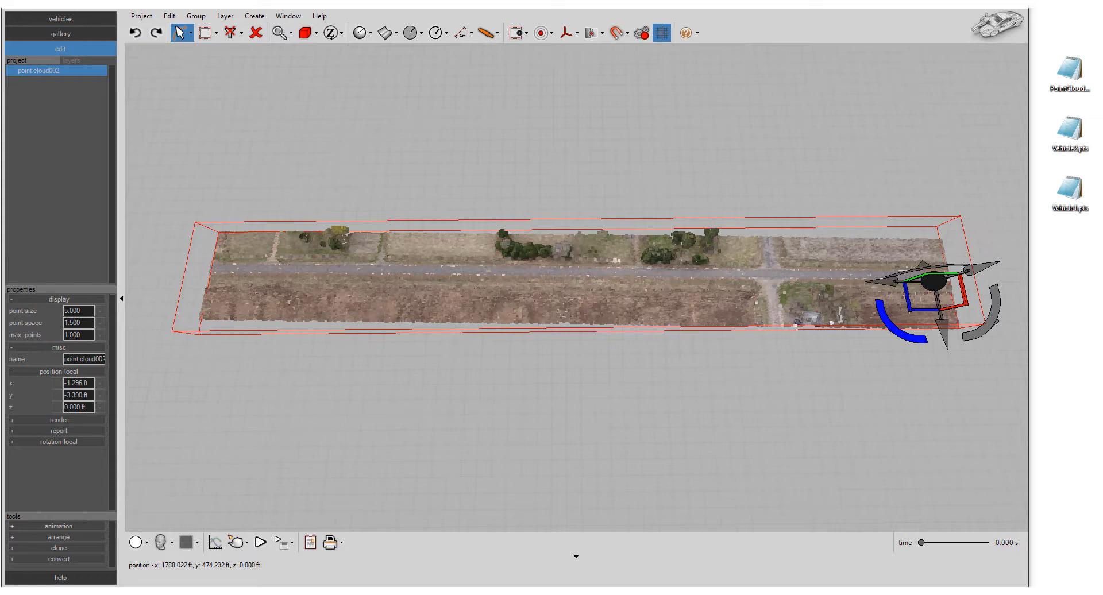
{"action": "left_click", "coordinate": [77, 310]}
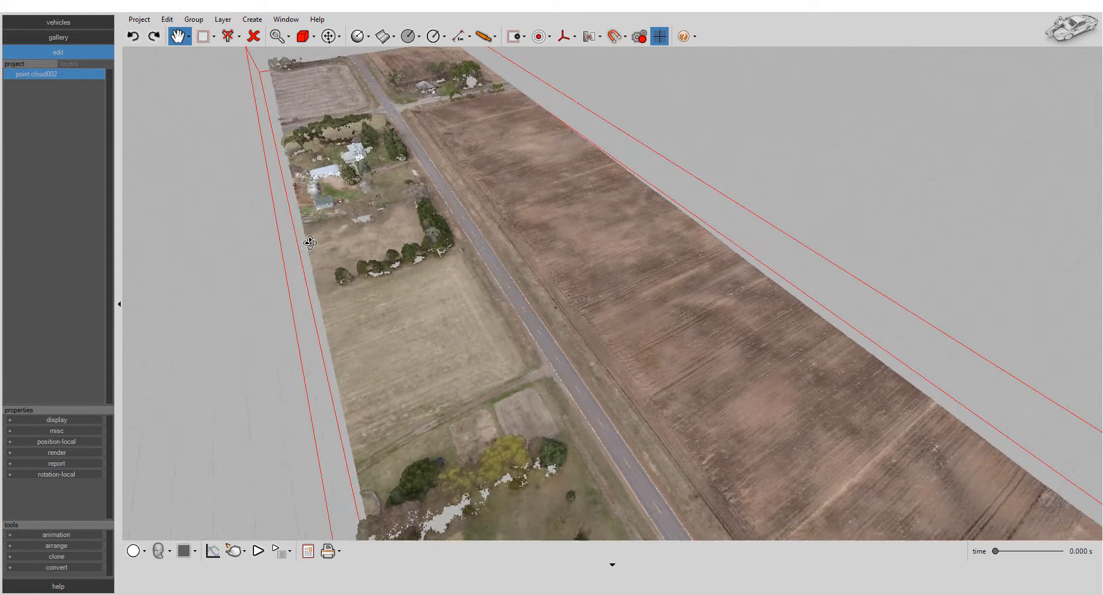
Project a 50-by-50-segment terrain plane sized over the road corridor of the point cloud.
{"action": "left_click", "coordinate": [277, 35]}
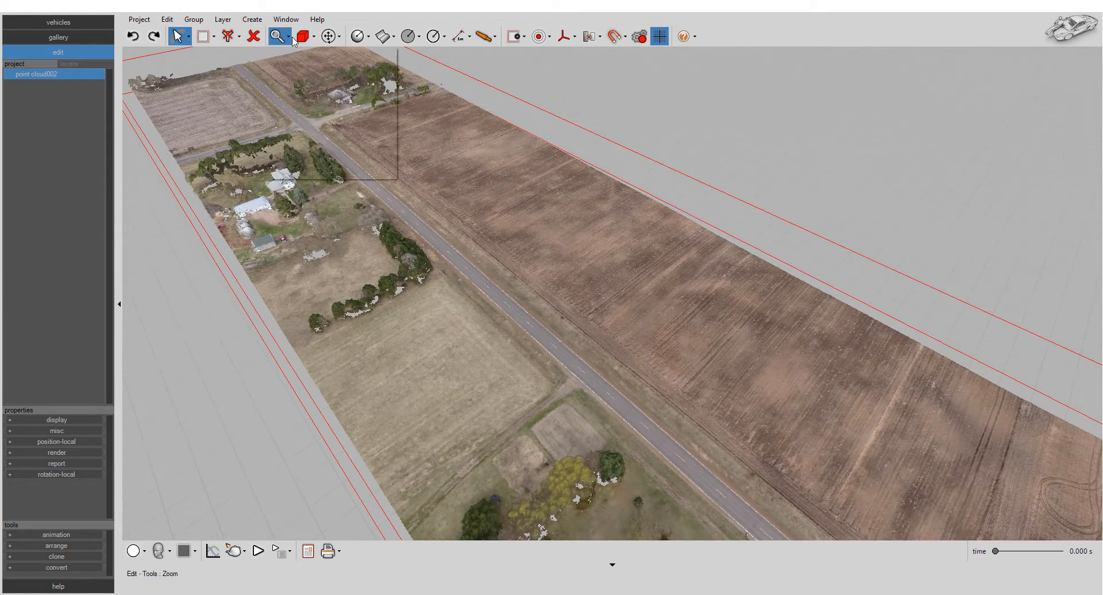
{"action": "left_click", "coordinate": [303, 35]}
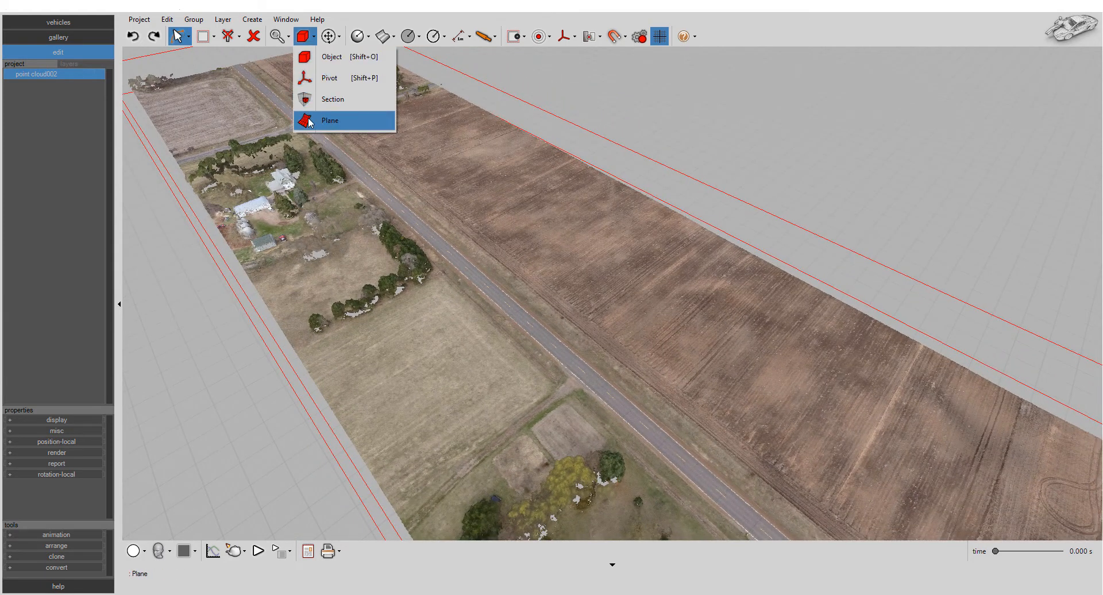
{"action": "left_click", "coordinate": [329, 121]}
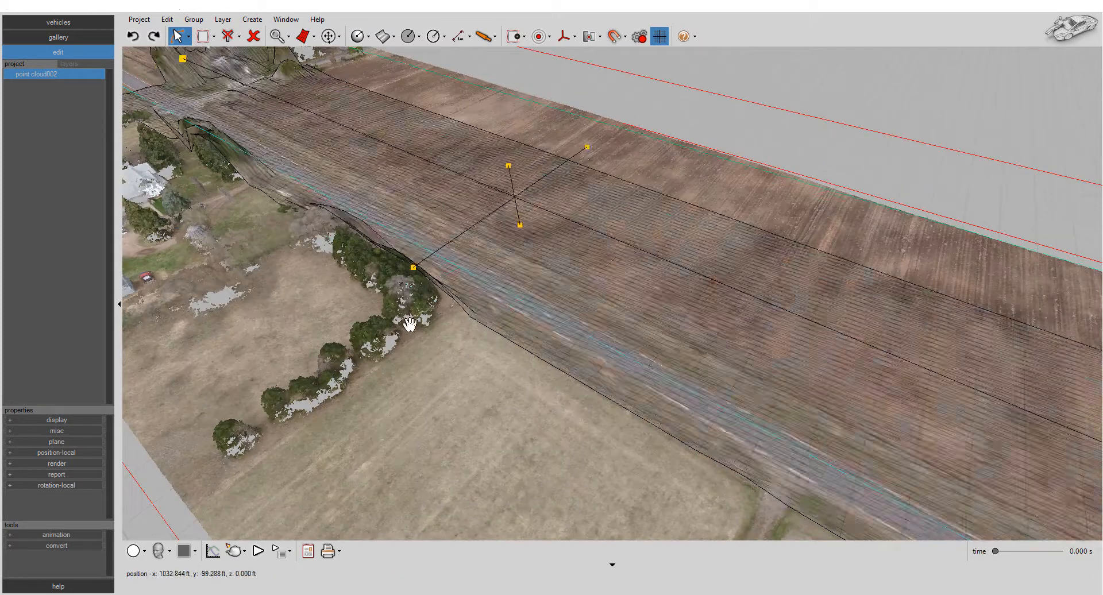
{"action": "left_click_drag", "start_coordinate": [408, 324], "coordinate": [594, 285]}
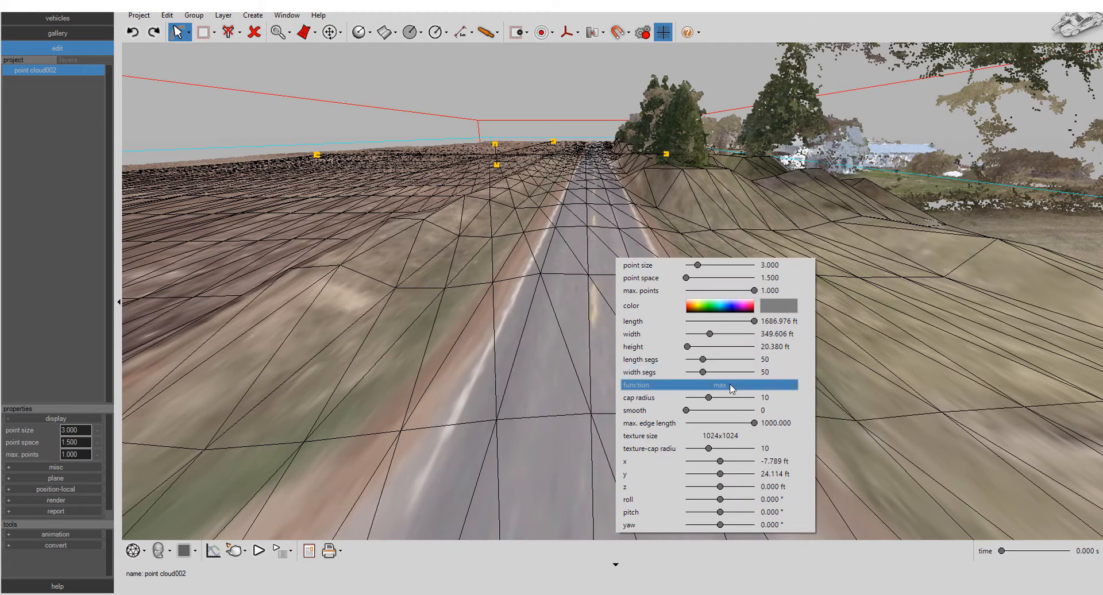
Compare min and max height fitting, keep max, and adjust the plane's height around the road.
{"action": "left_click", "coordinate": [720, 385]}
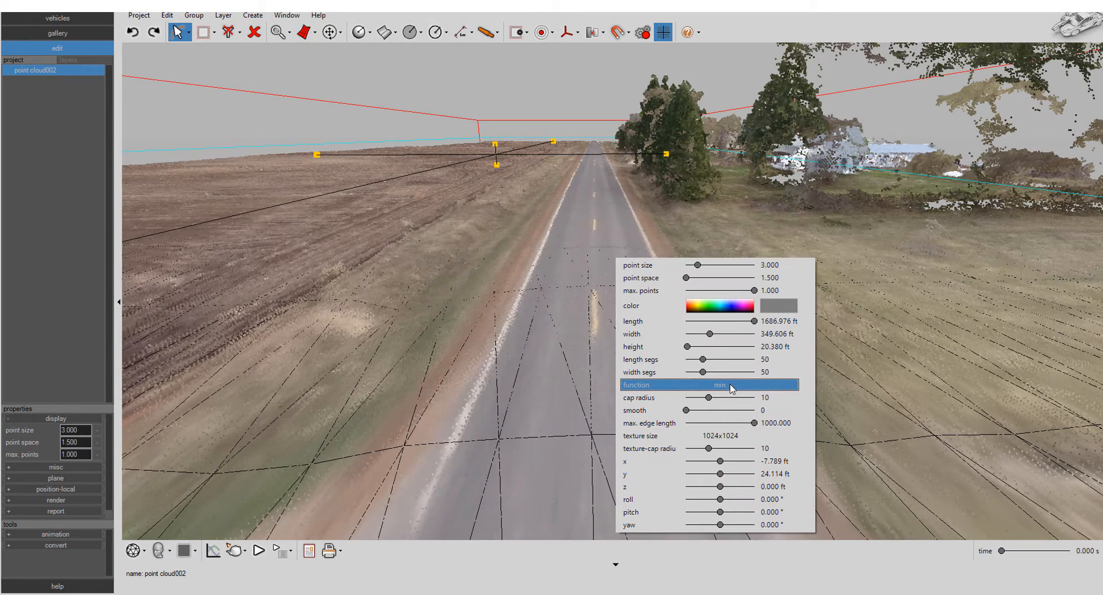
{"action": "left_click", "coordinate": [719, 385]}
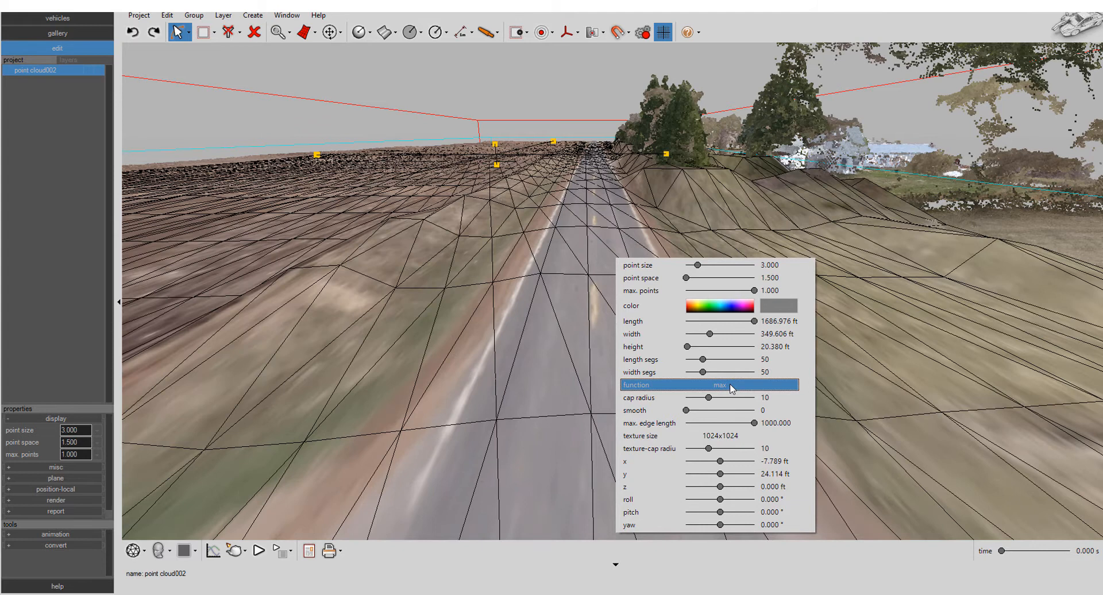
{"action": "left_click", "coordinate": [719, 385]}
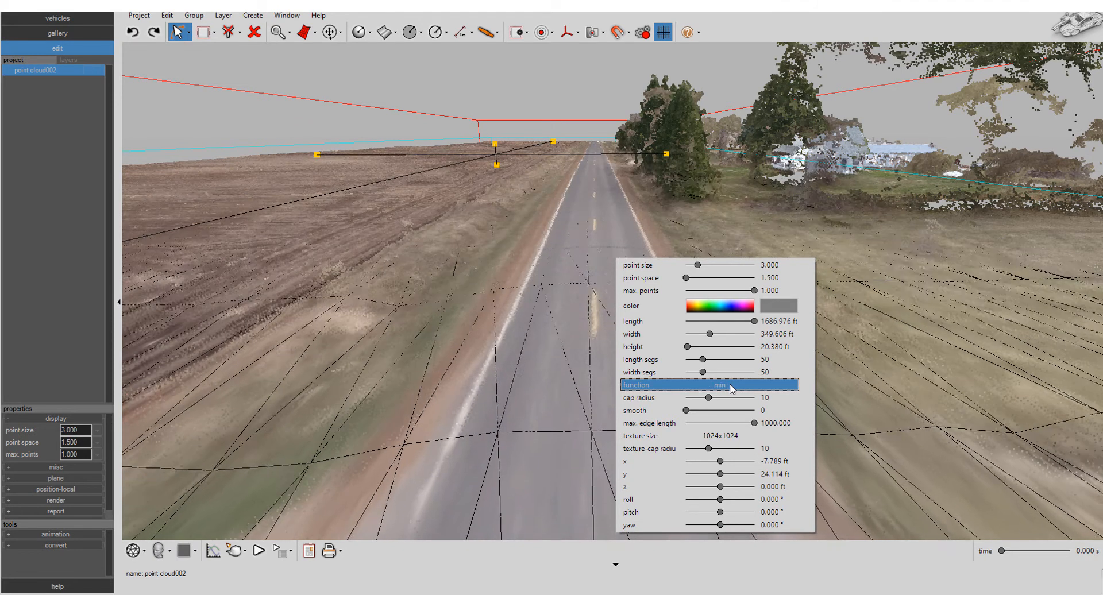
{"action": "left_click", "coordinate": [720, 385]}
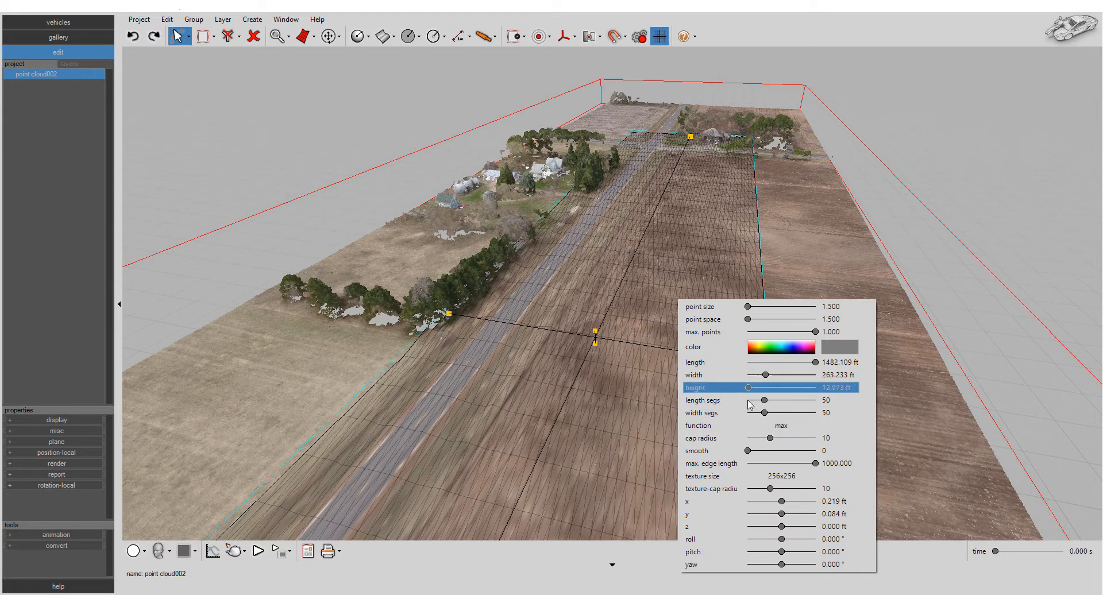
{"action": "left_click", "coordinate": [781, 425]}
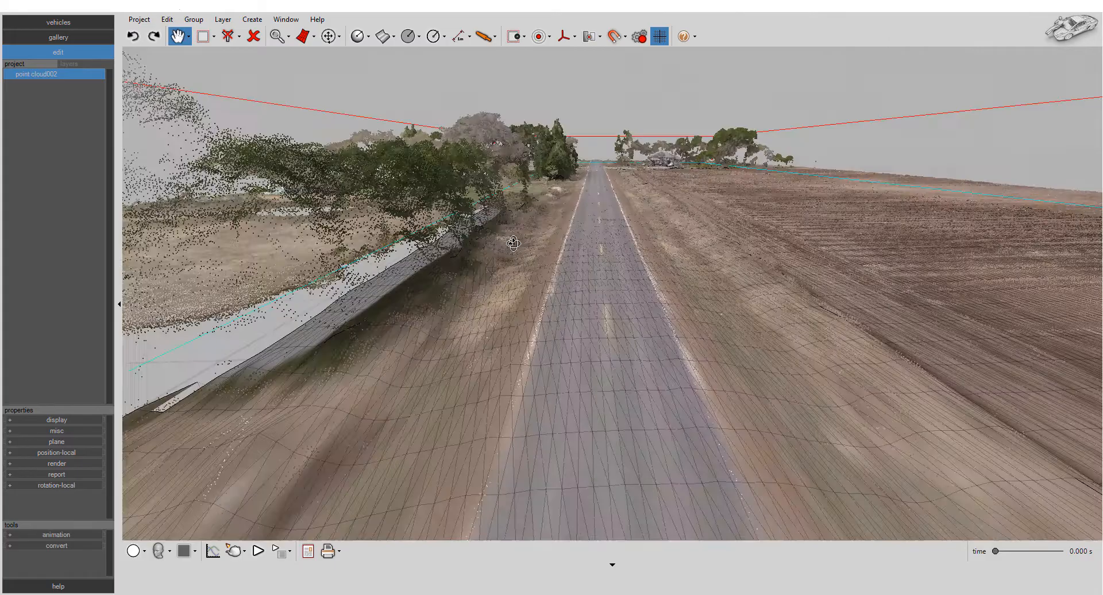
Orbit along the road to inspect the terrain mesh before converting it to object002.
{"action": "left_click_drag", "start_coordinate": [514, 242], "coordinate": [512, 262]}
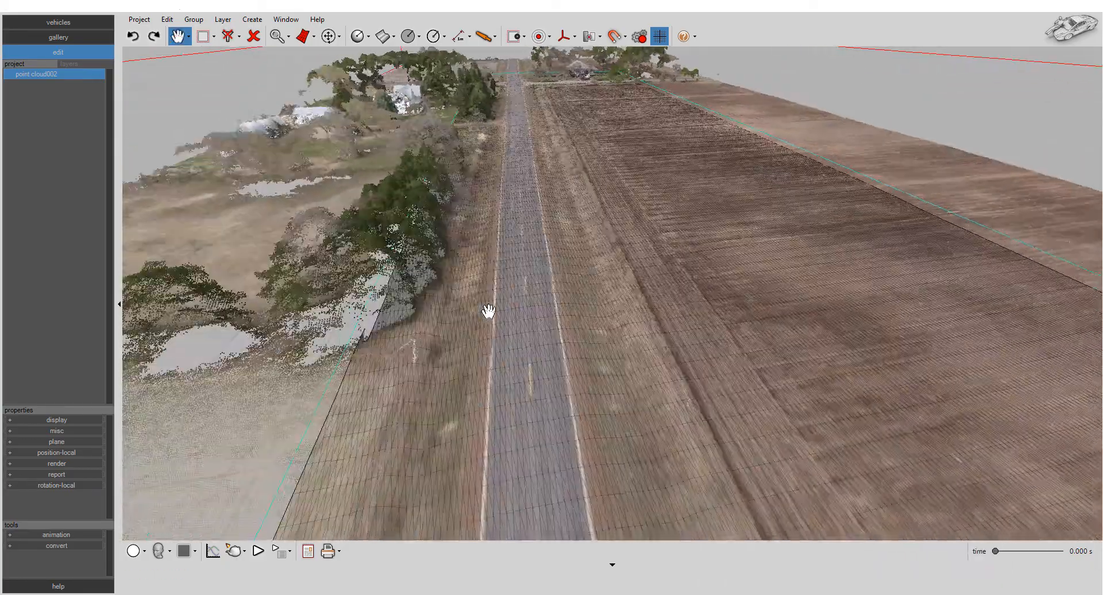
{"action": "left_click_drag", "start_coordinate": [488, 312], "coordinate": [488, 368]}
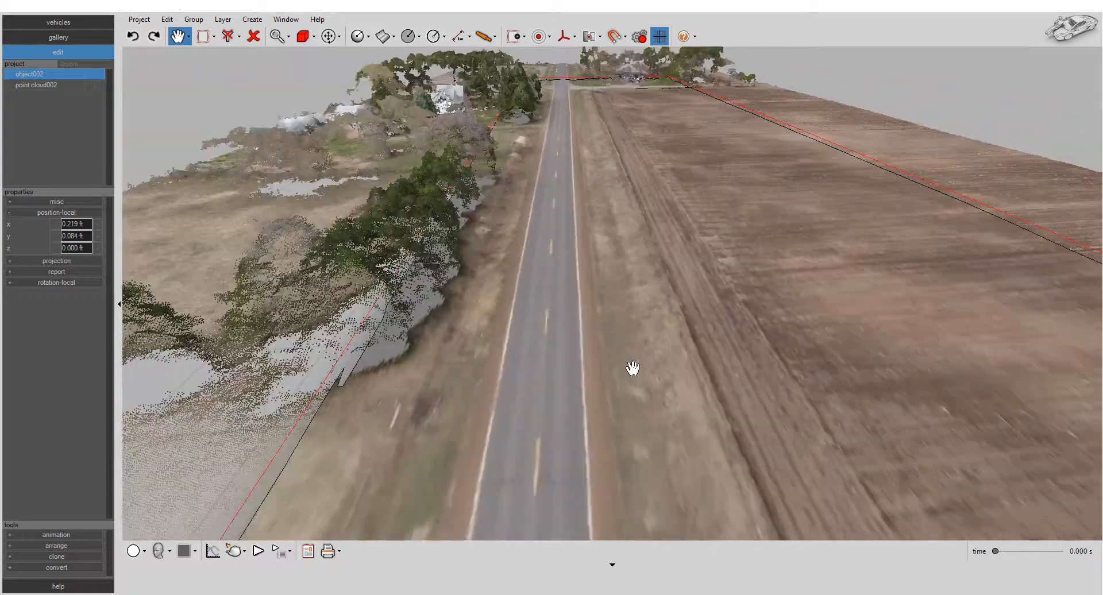
{"action": "left_click", "coordinate": [133, 551]}
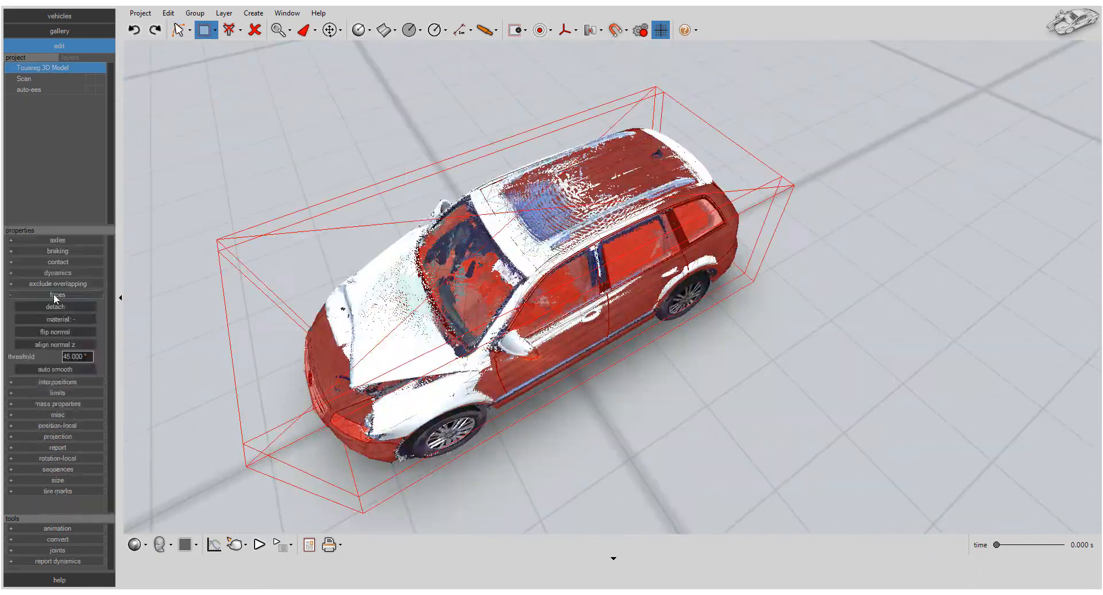
Add dimension lines measuring the Touareg crush profiles at 6.24 ft long and 0.71 ft deep.
{"action": "left_click", "coordinate": [28, 89]}
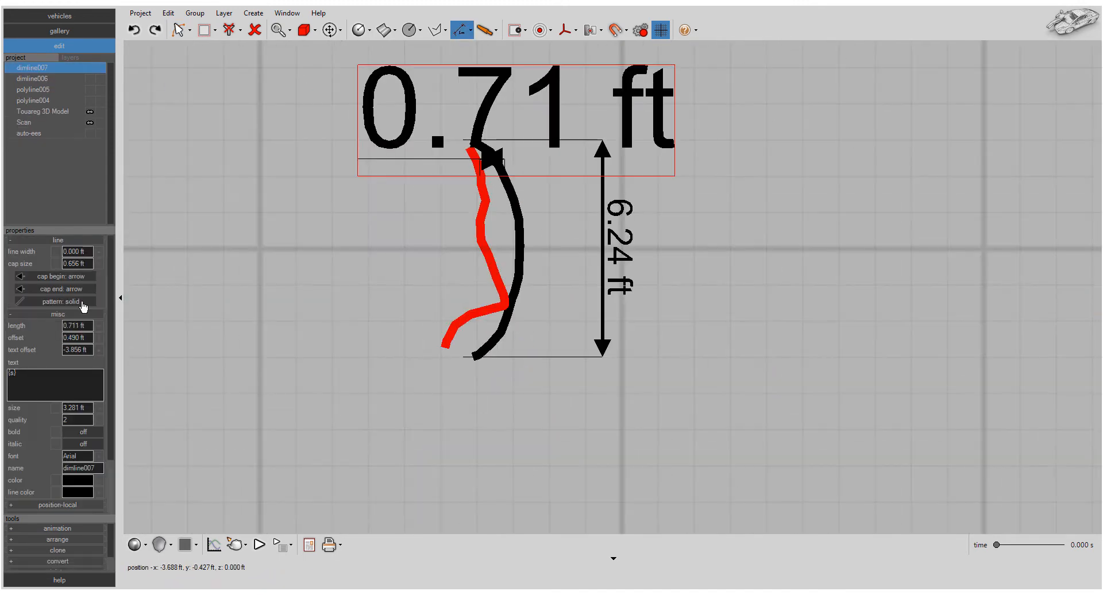
{"action": "left_click", "coordinate": [74, 341]}
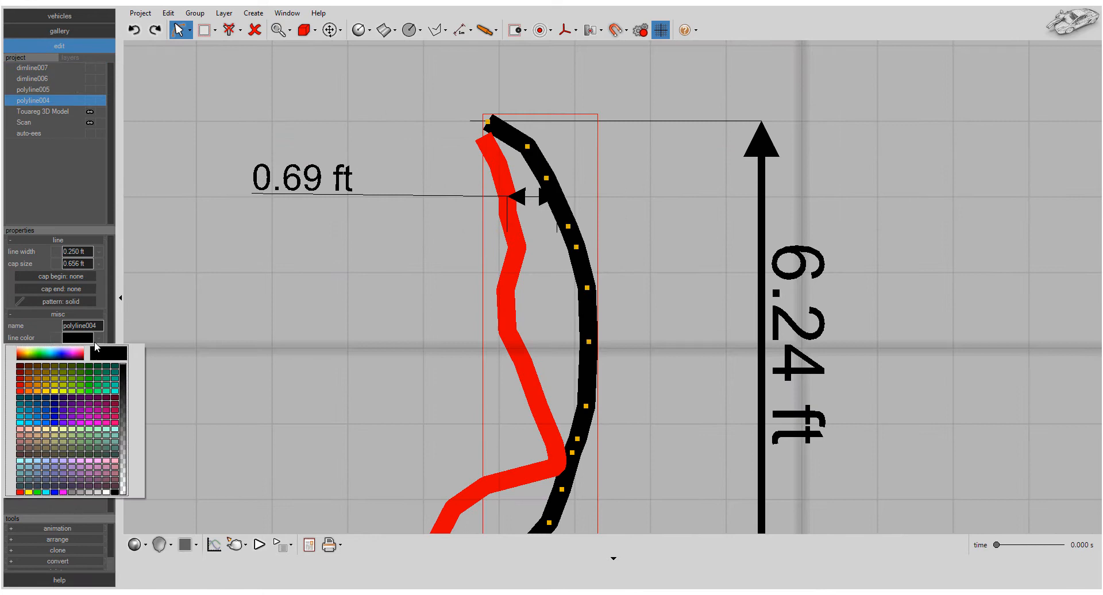